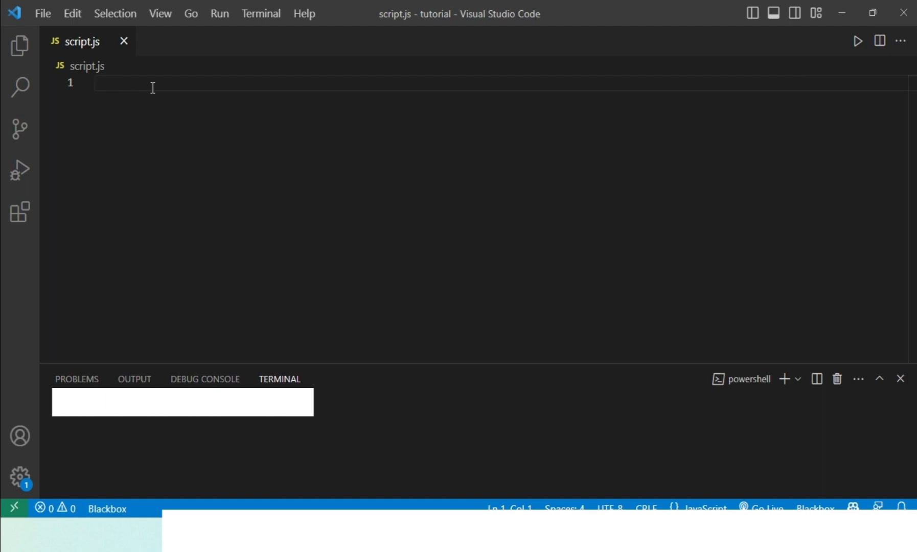
mouse_move(282, 130)
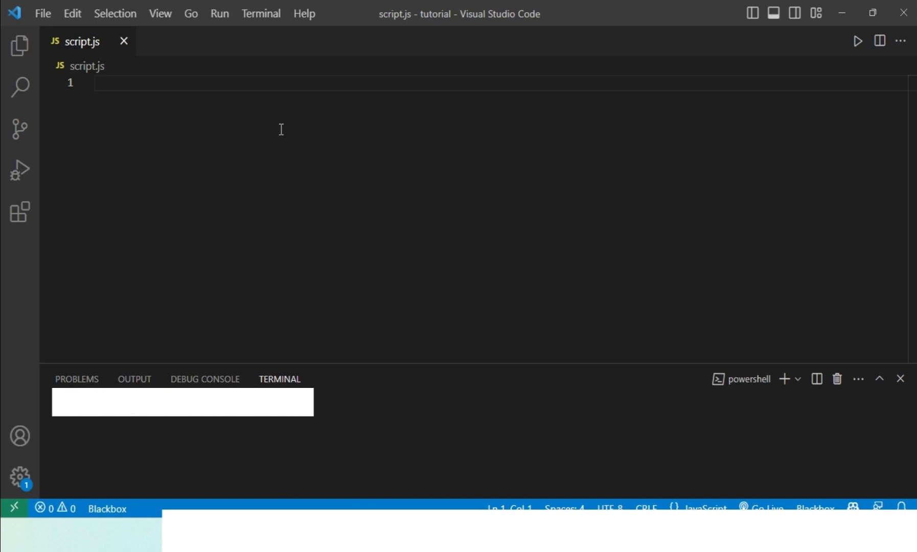
- Declare var mood = "Happy"; on the first line of script.js
text(var)
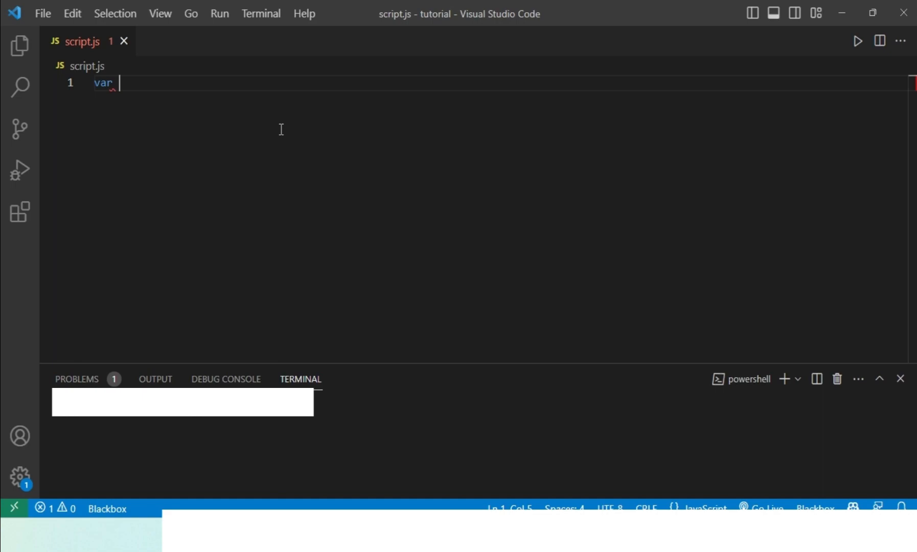
text(mood =)
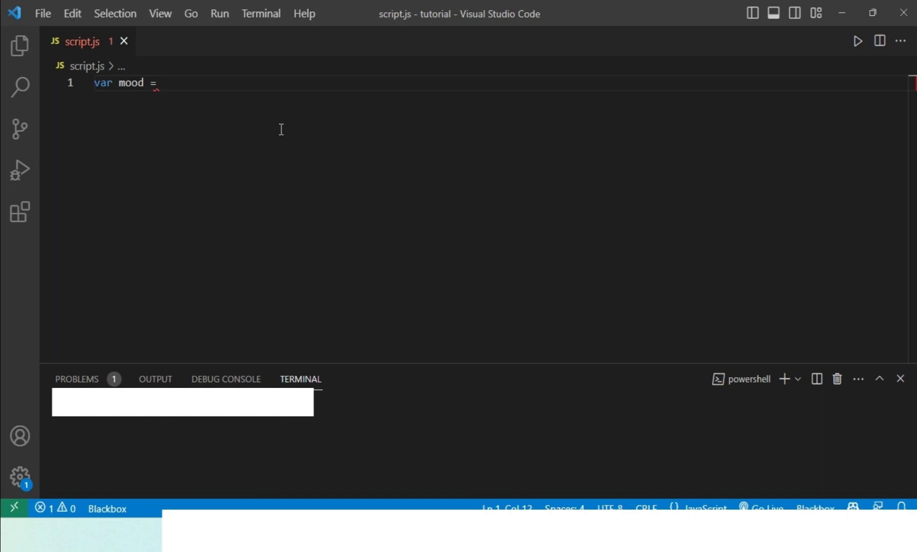
mouse_move(273, 132)
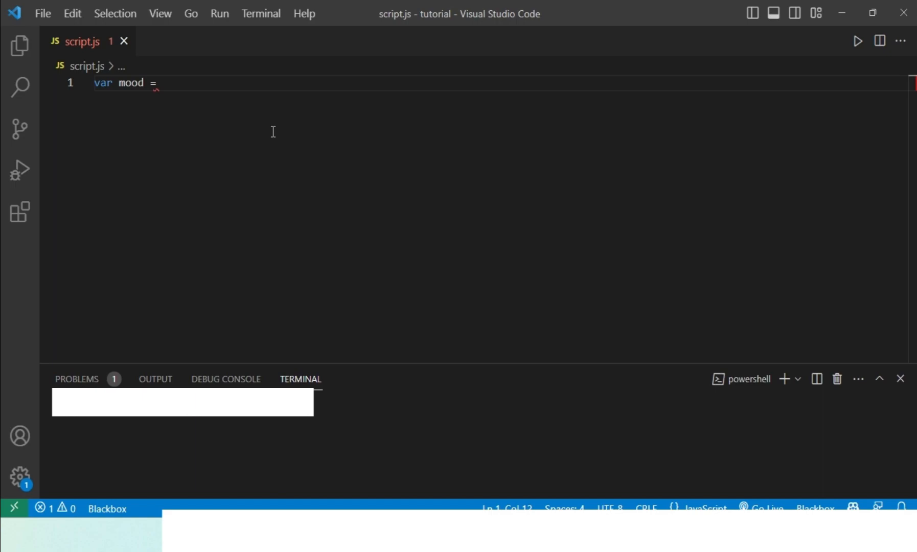
text("")
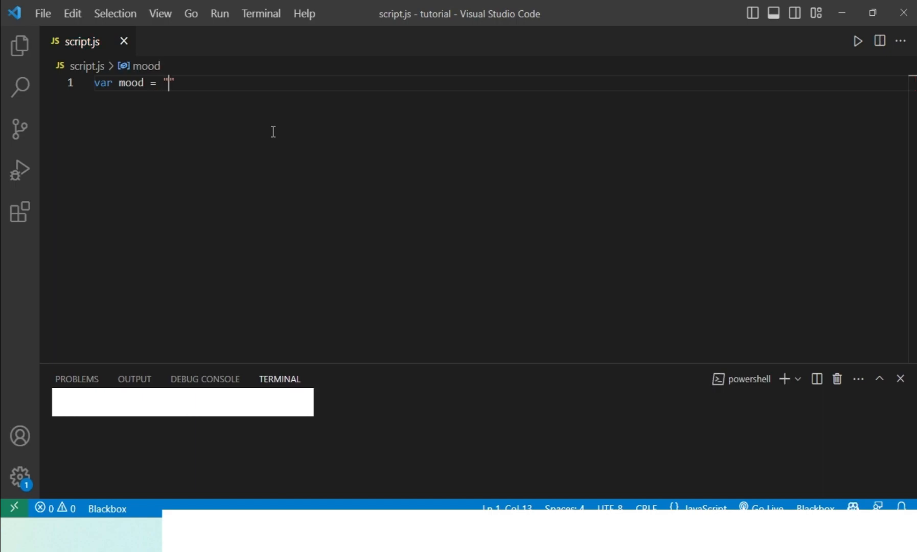
text(Ha)
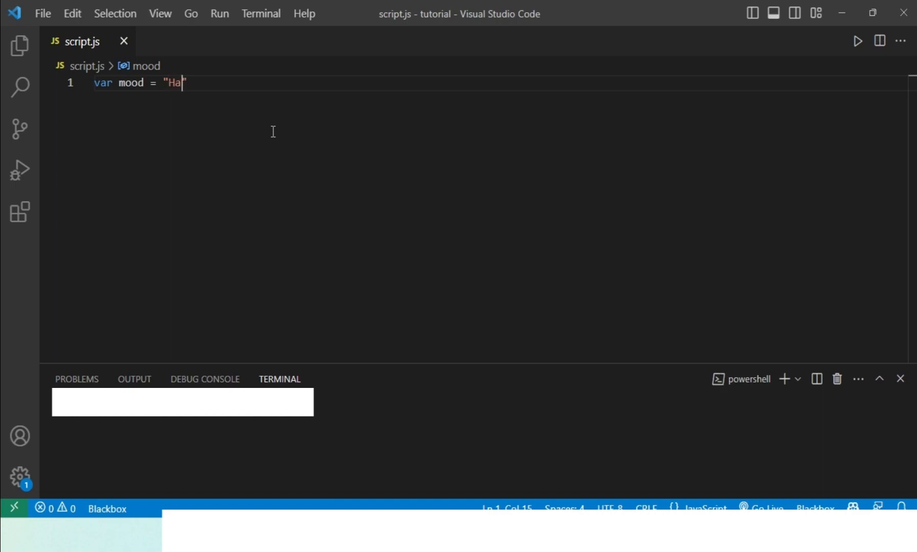
text(ppy)
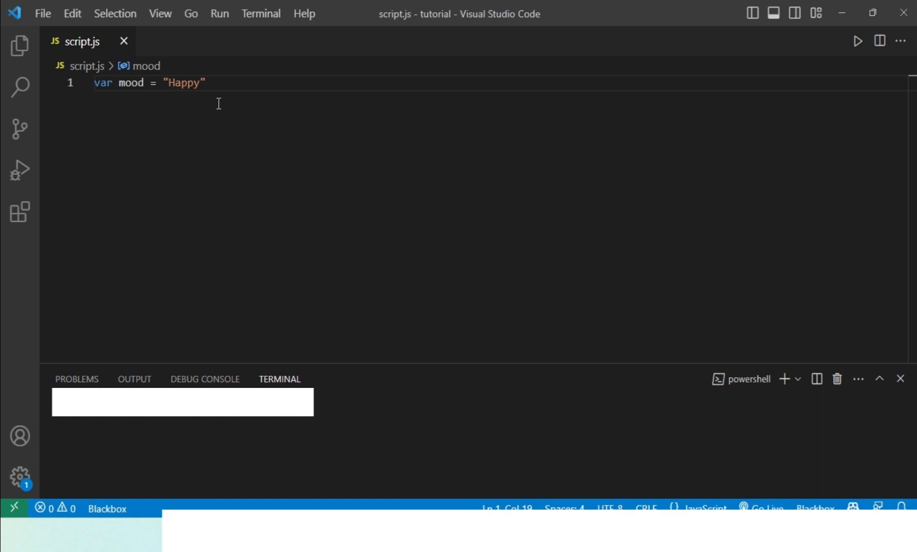
text(;)
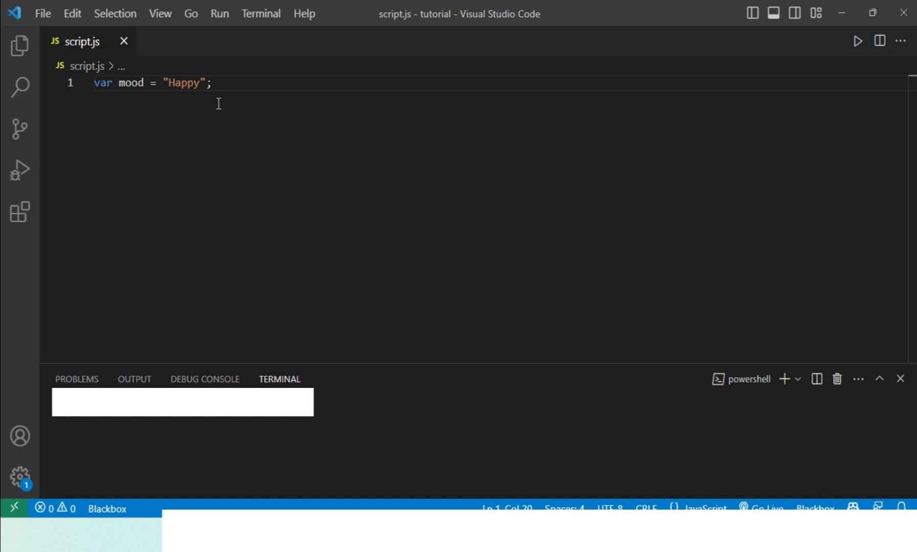
- Swap the mood value for 0, then fru, then "Happy" again before clearing the line
double_click(183, 82)
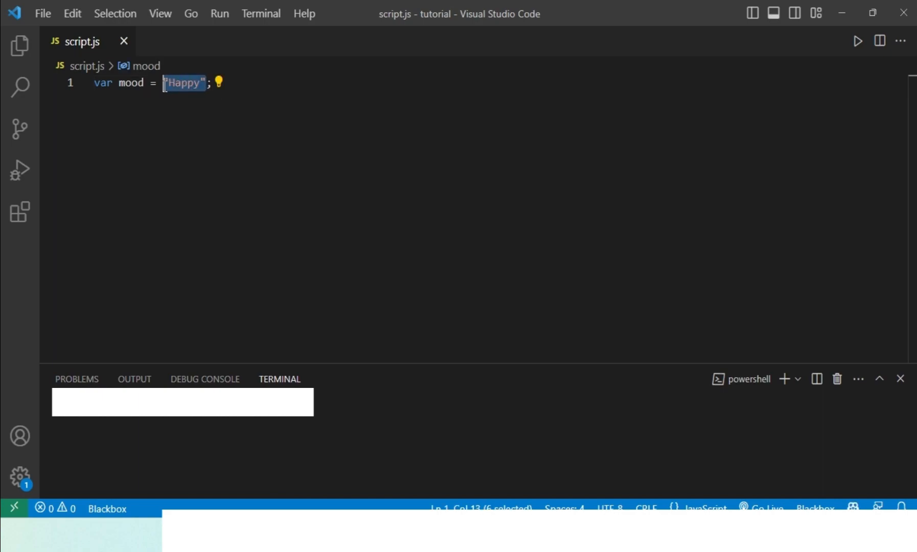
text(0)
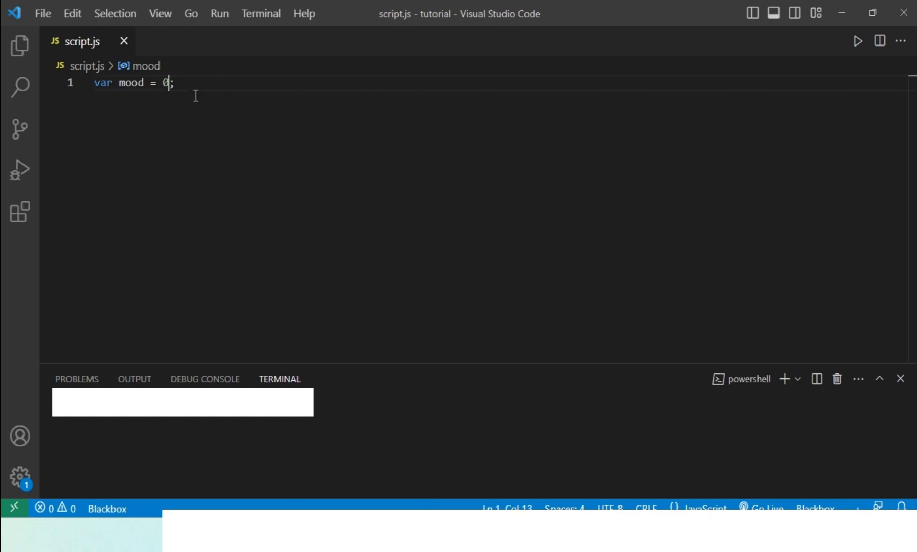
key(Backspace)
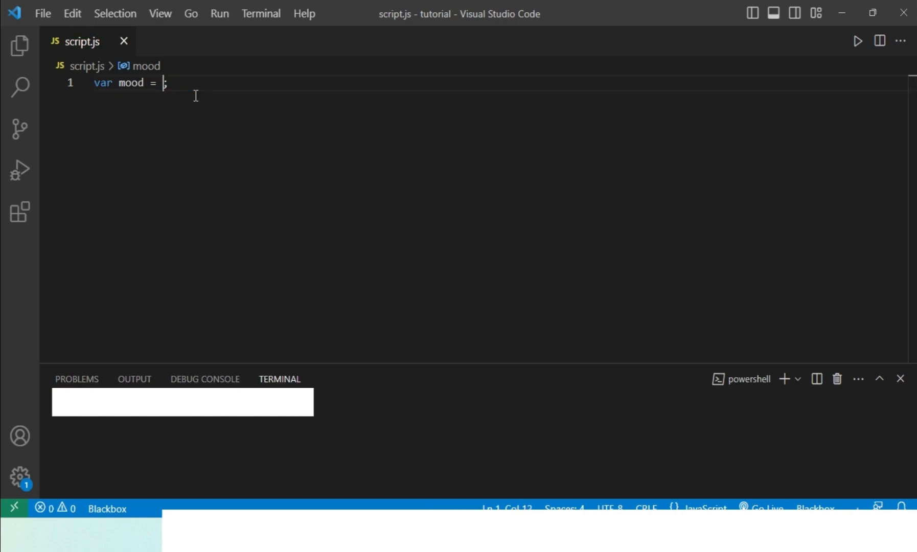
text(f)
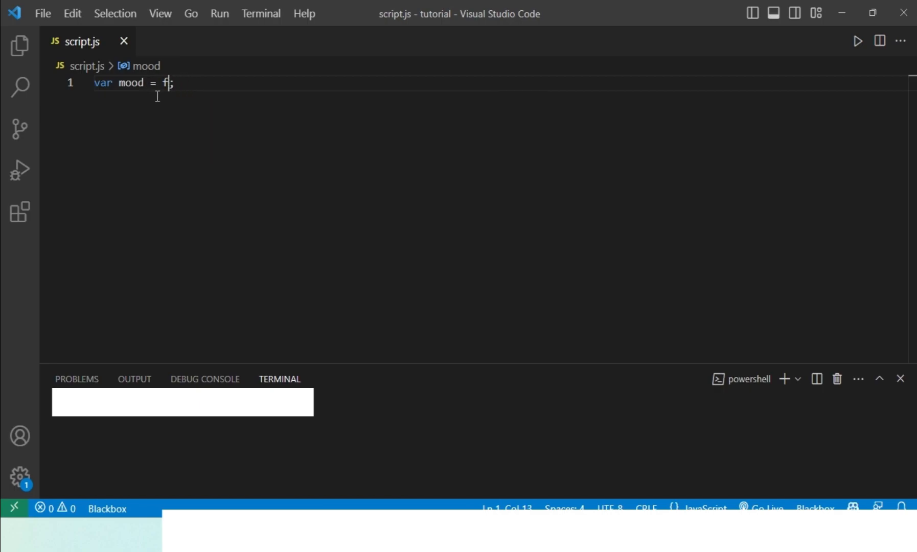
text(ru)
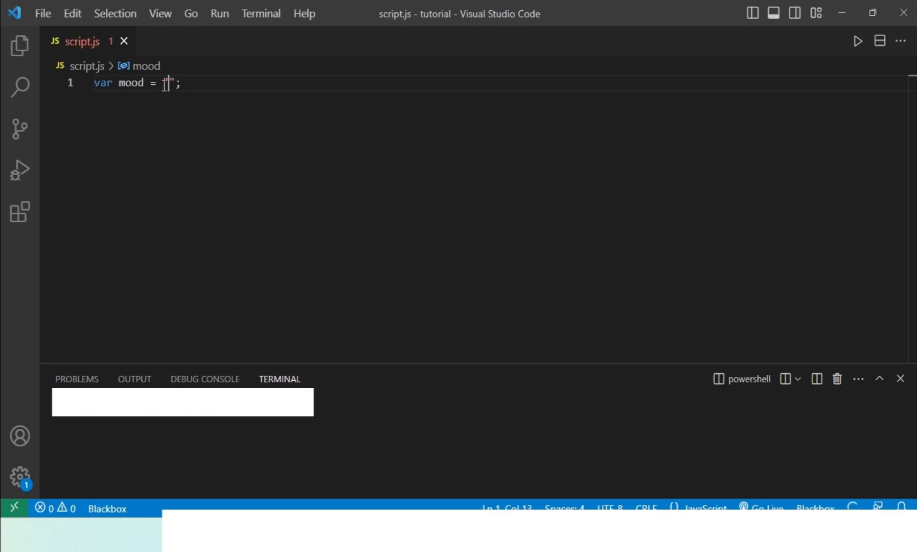
text(Happy)
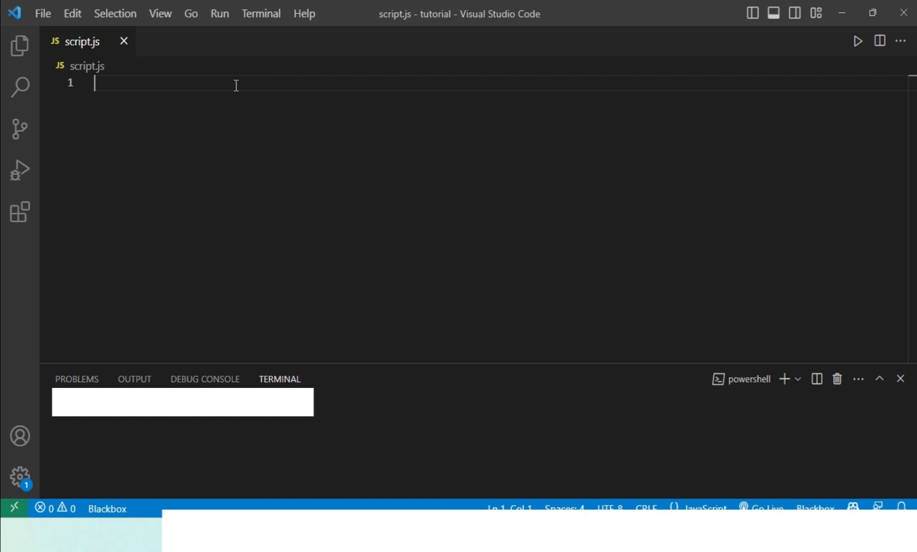
- Declare let name = "How To Help Pro"; on line 1 and start line 2
text(let)
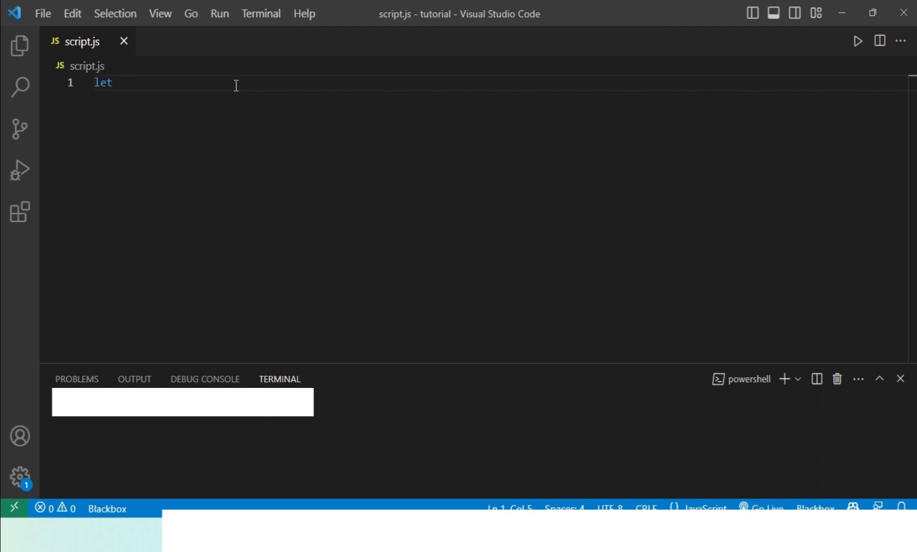
text(name =)
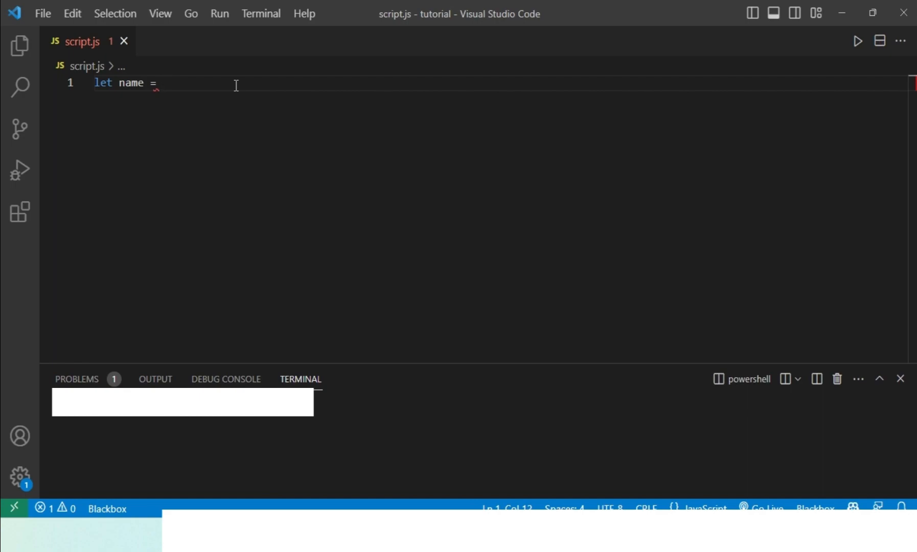
text("")
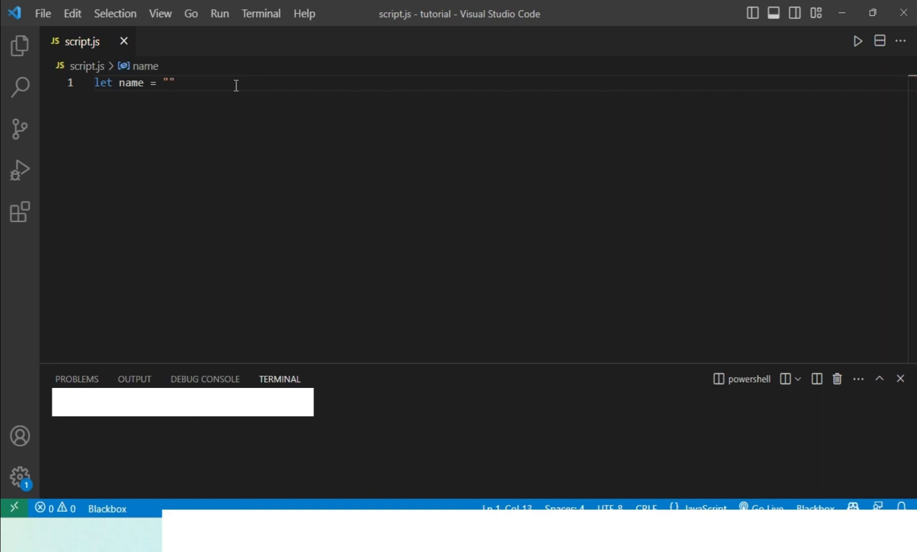
text(How To Help)
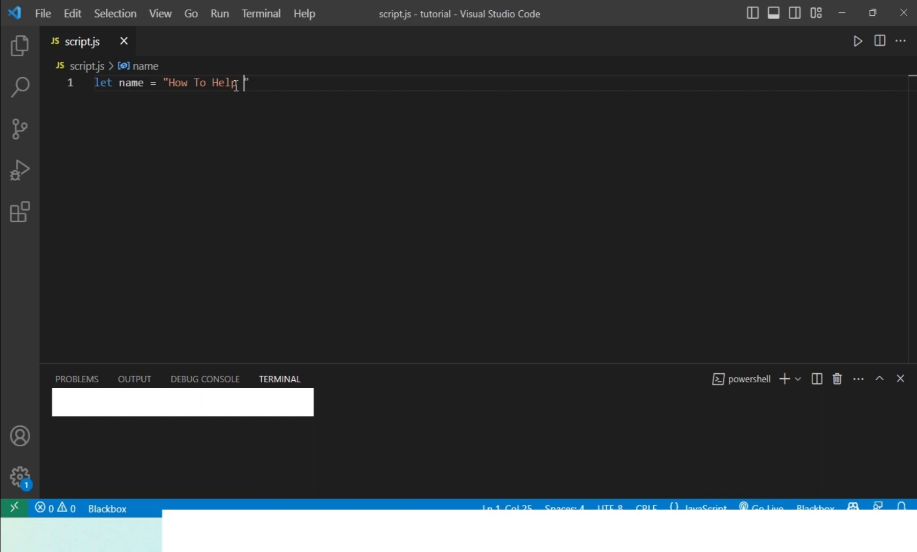
text(Pro)
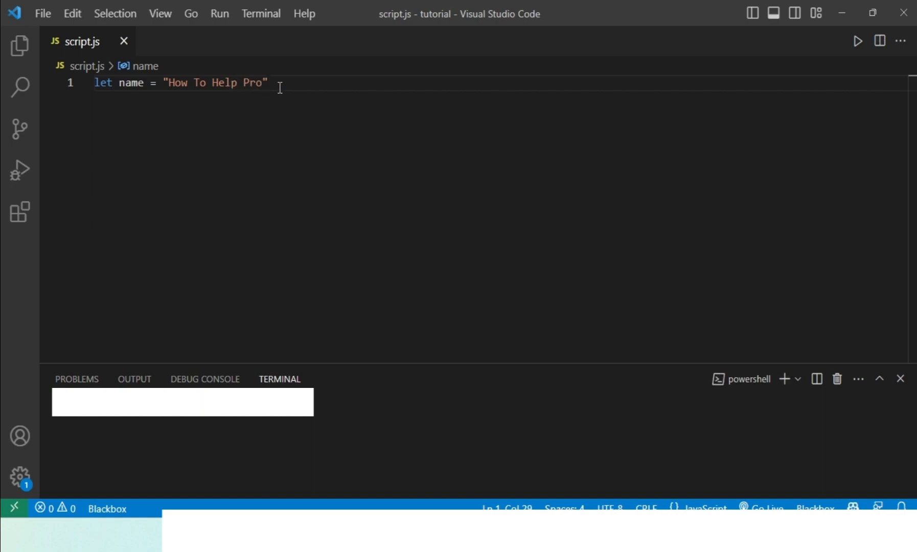
text(;)
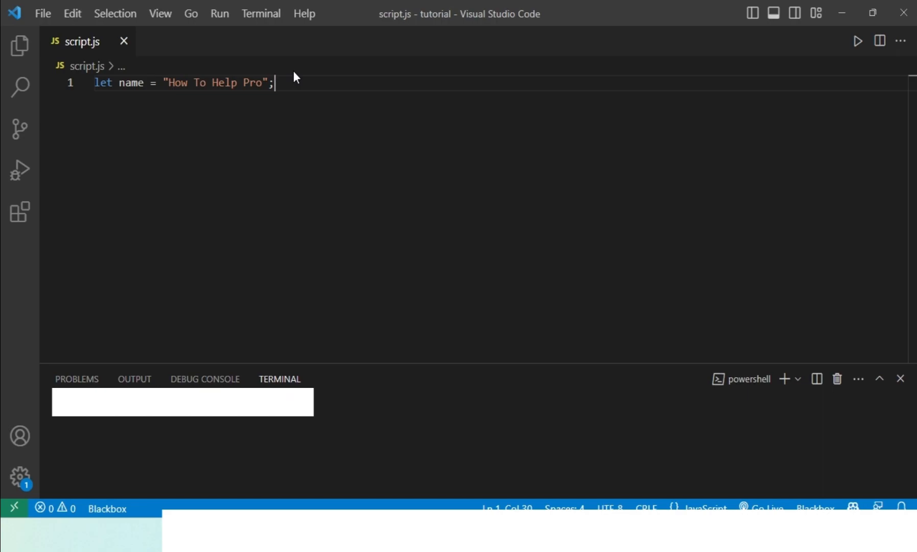
mouse_move(147, 106)
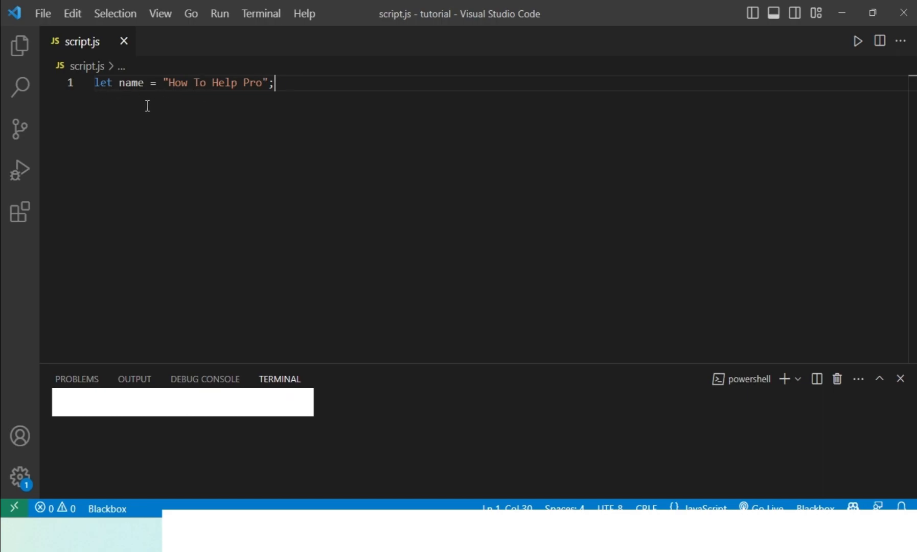
key(Enter)
text(const)
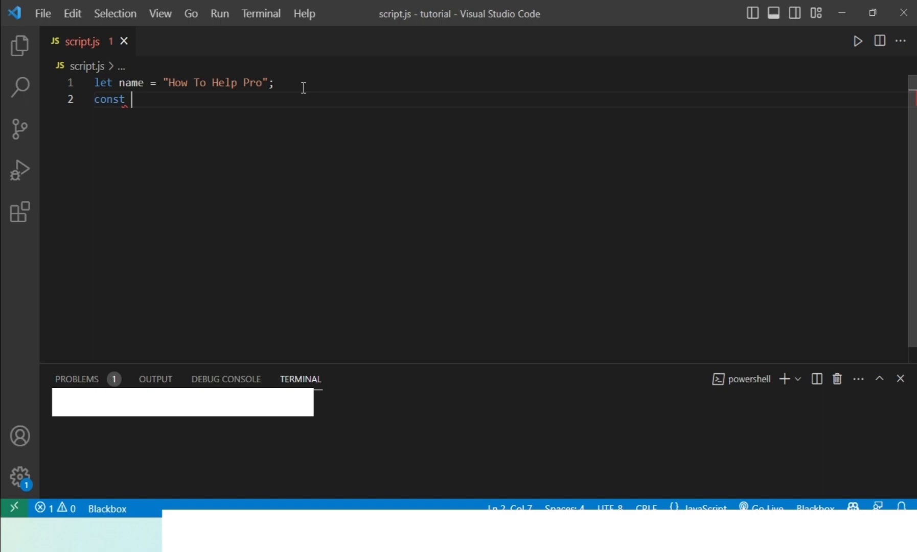
- Declare const pi = 3.14; on line 2 beneath the name declaration
text(p)
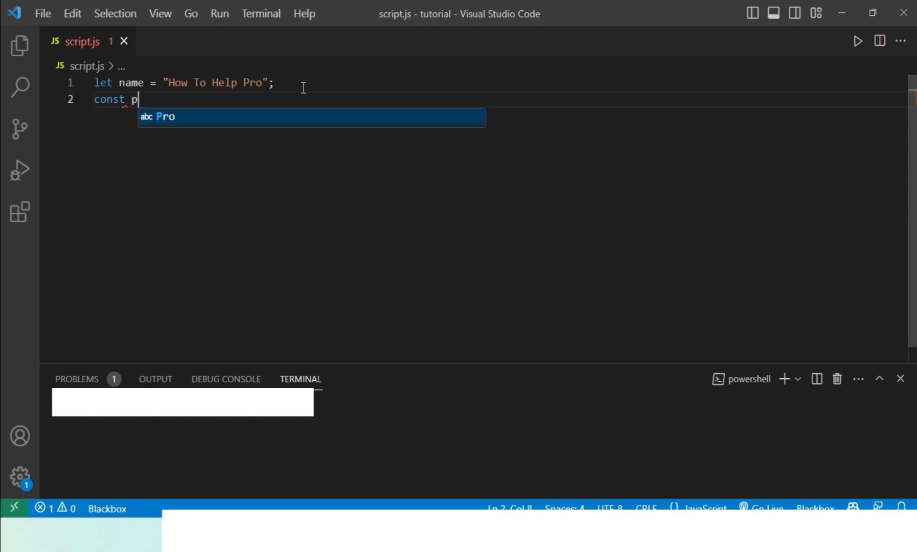
text(i =)
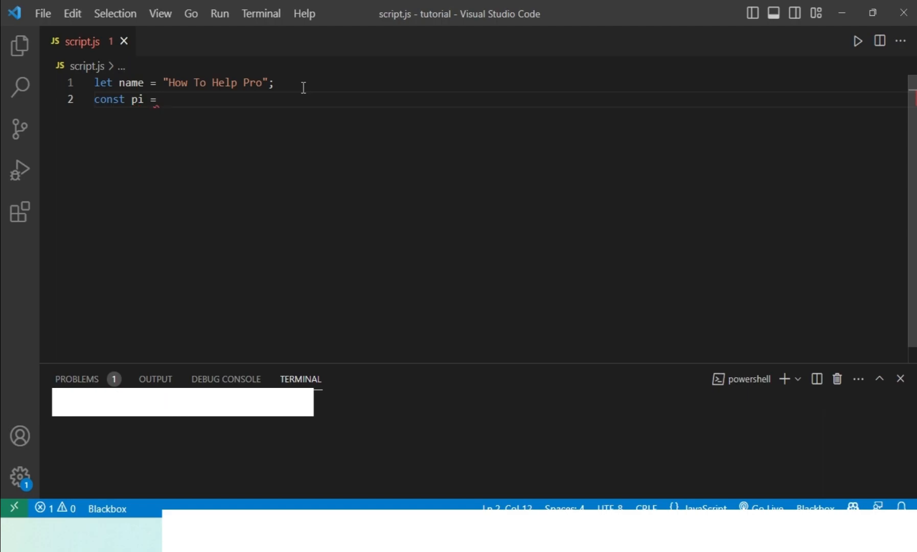
text(3.14)
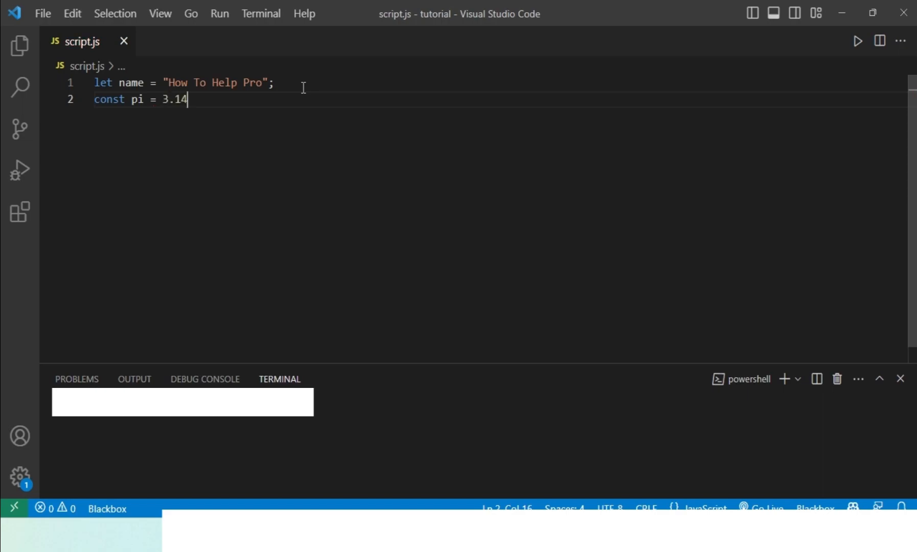
text(;)
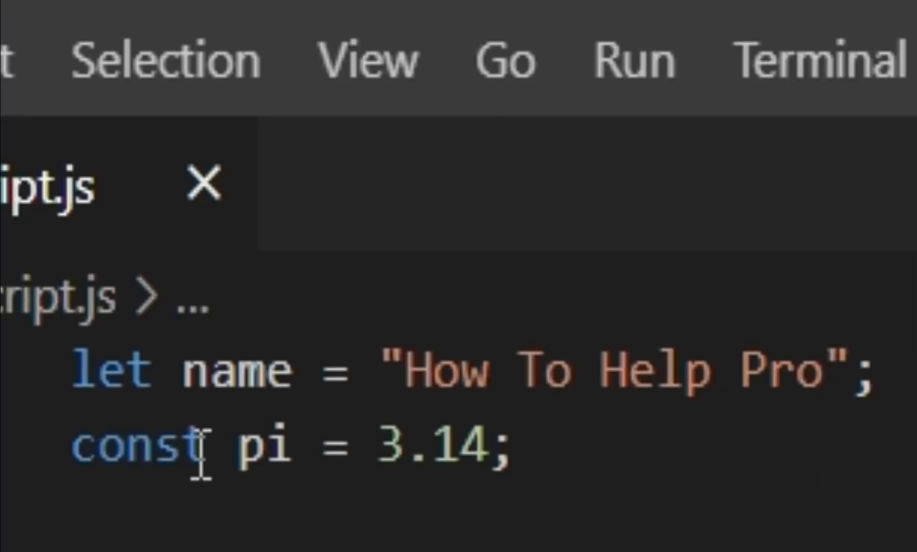
double_click(124, 451)
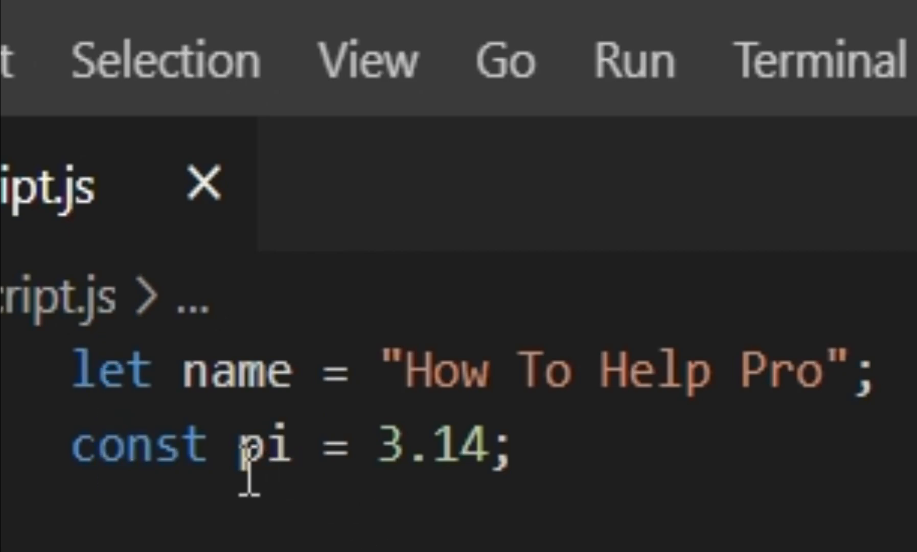
mouse_move(450, 520)
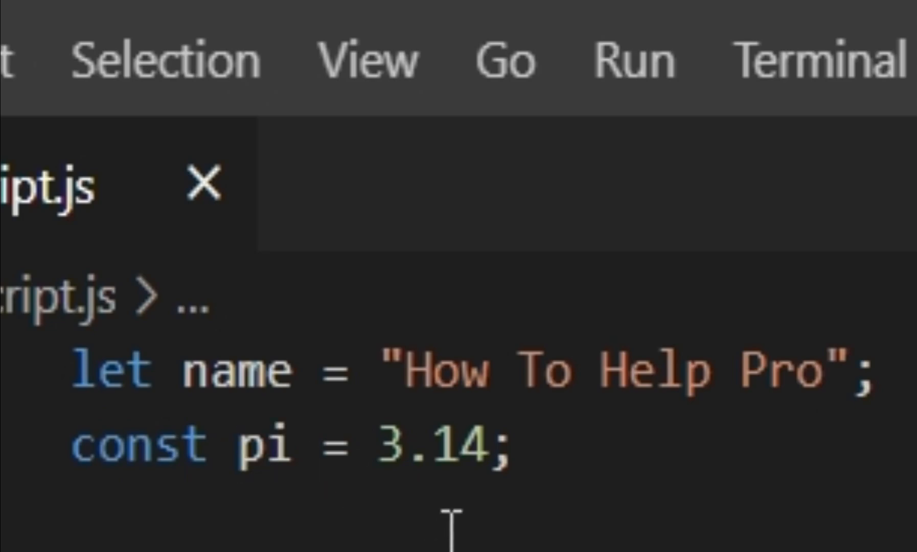
mouse_move(338, 516)
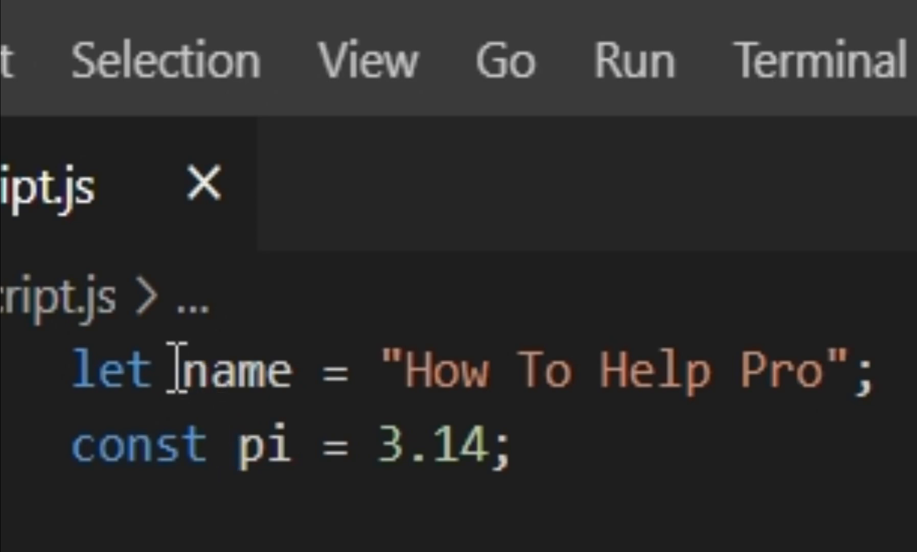
double_click(230, 376)
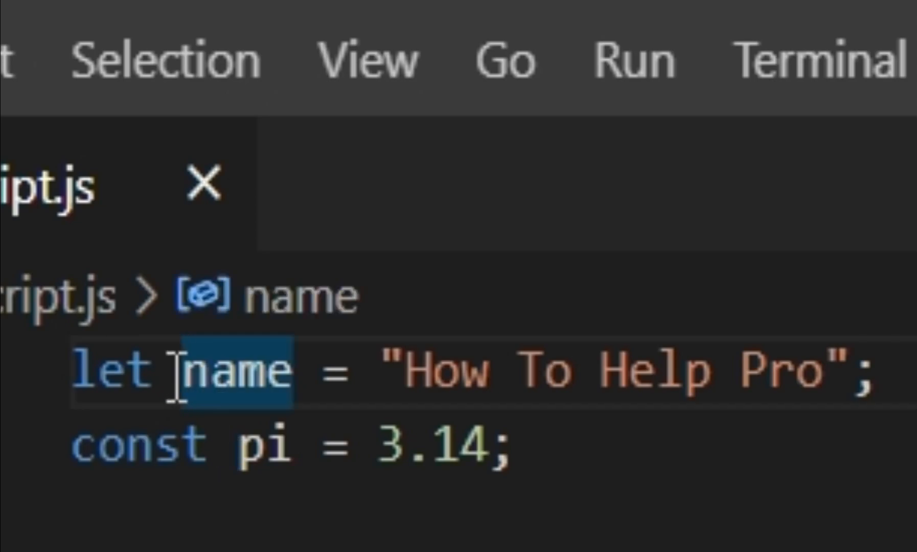